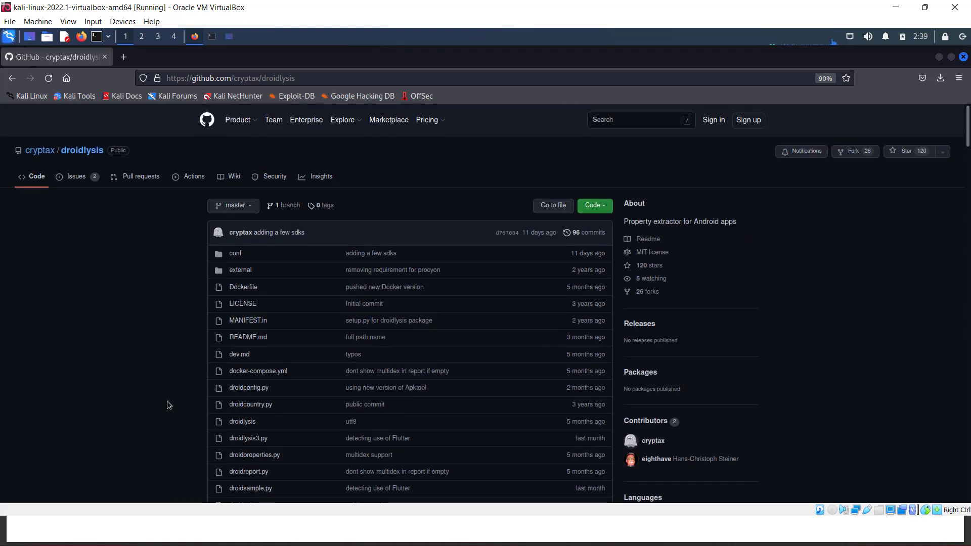
Scroll the droidlysis repository page past the file list to the README's Quick setup Docker commands.
{"action": "scroll", "scroll_direction": "down", "scroll_amount": 3}
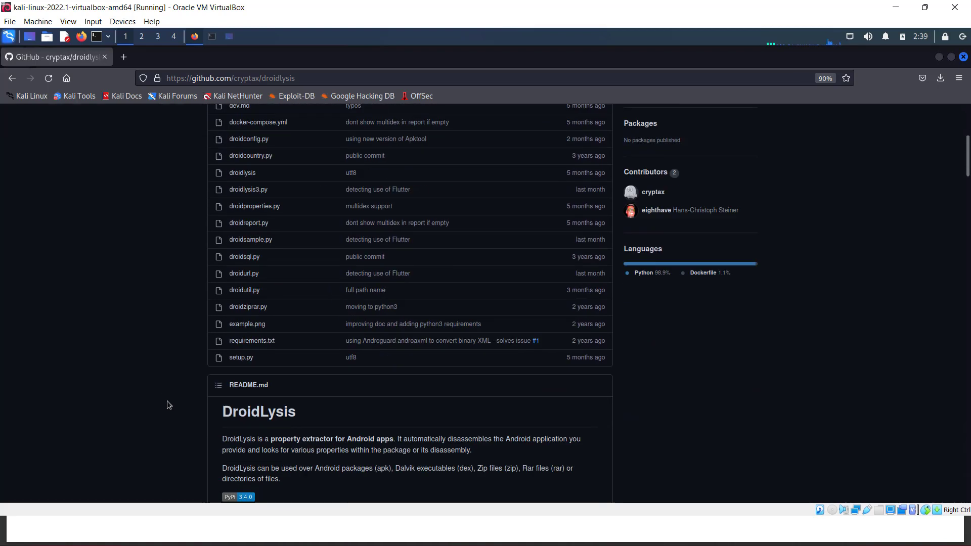
{"action": "scroll", "scroll_direction": "down", "scroll_amount": 3}
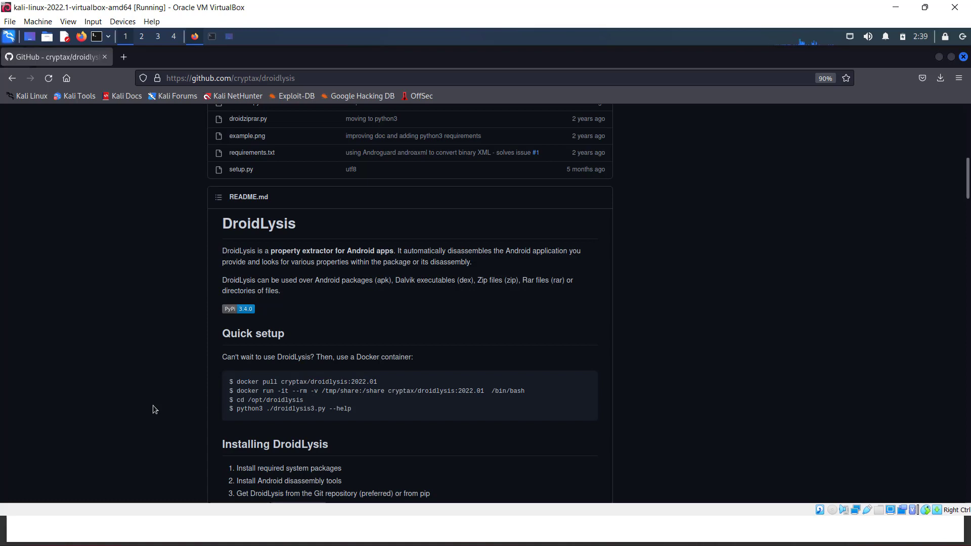
Scroll the README through Installing and Configuration to the Signal APK example report.
{"action": "scroll", "scroll_direction": "down", "scroll_amount": 3}
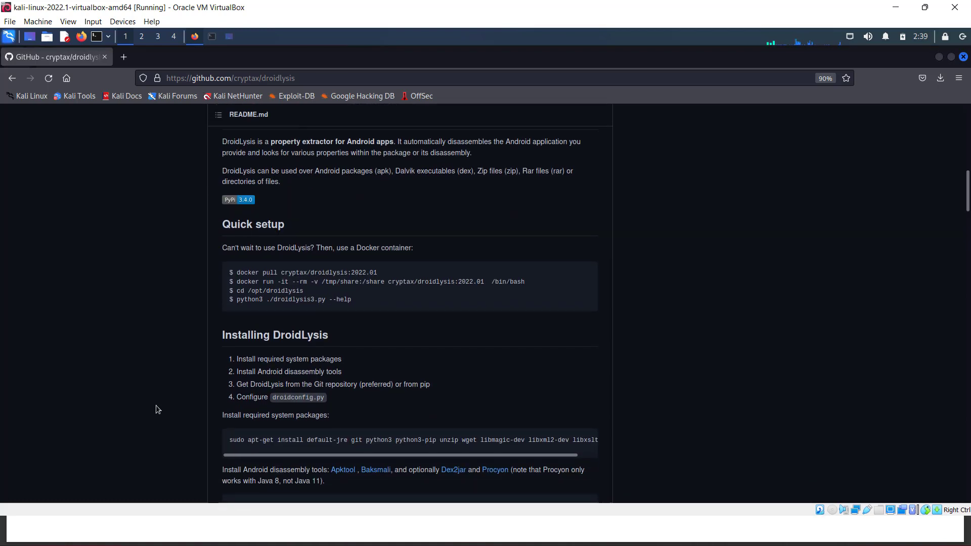
{"action": "scroll", "scroll_direction": "down", "scroll_amount": 3}
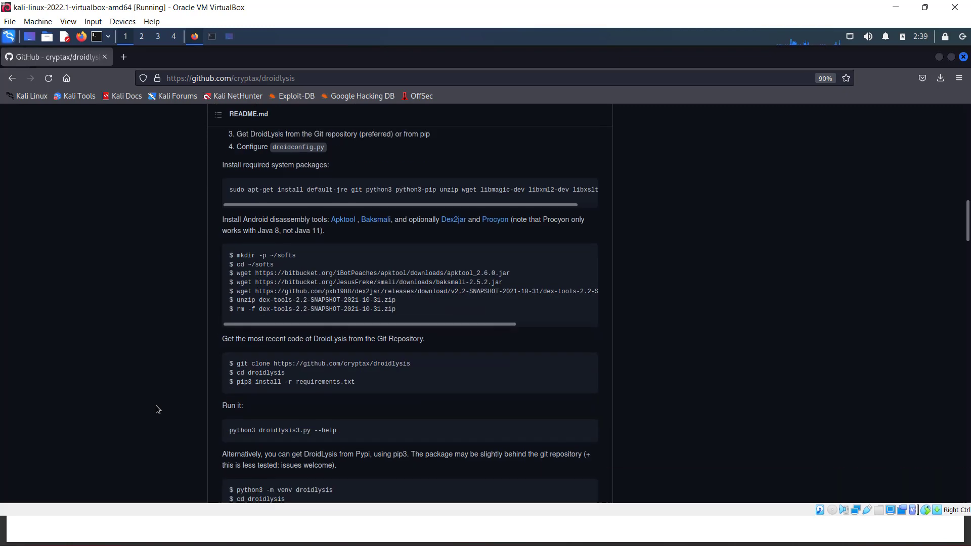
{"action": "scroll", "scroll_direction": "down", "scroll_amount": 3}
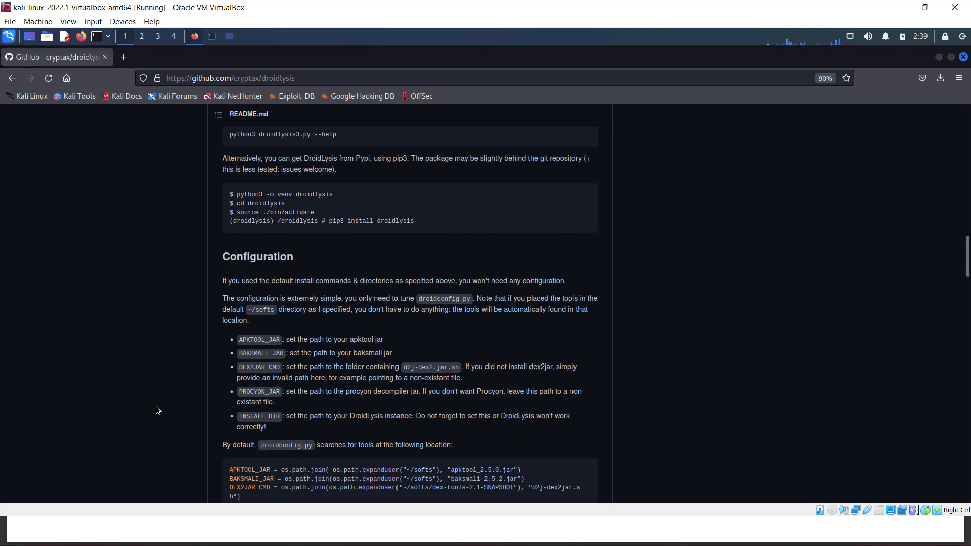
{"action": "scroll", "scroll_direction": "down", "scroll_amount": 3}
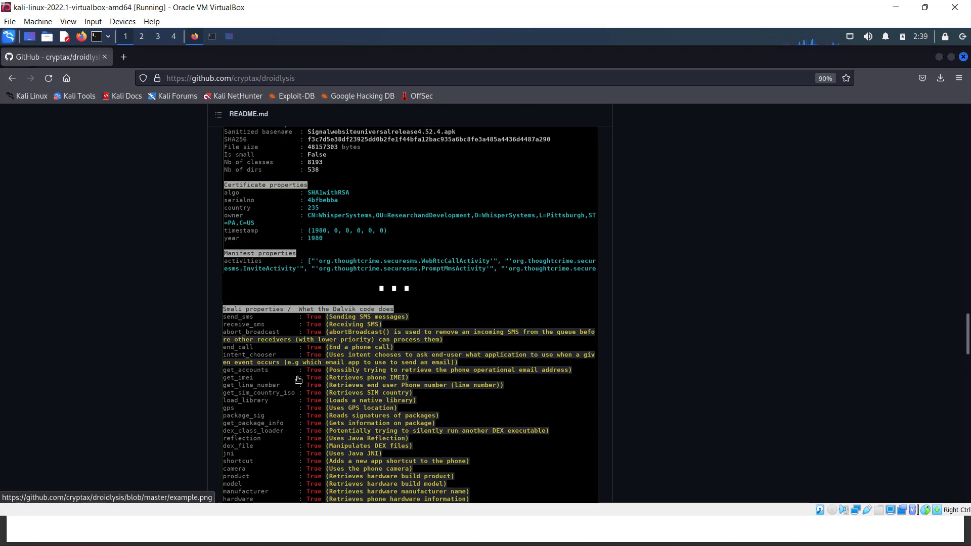
{"action": "mouse_move", "coordinate": [232, 408]}
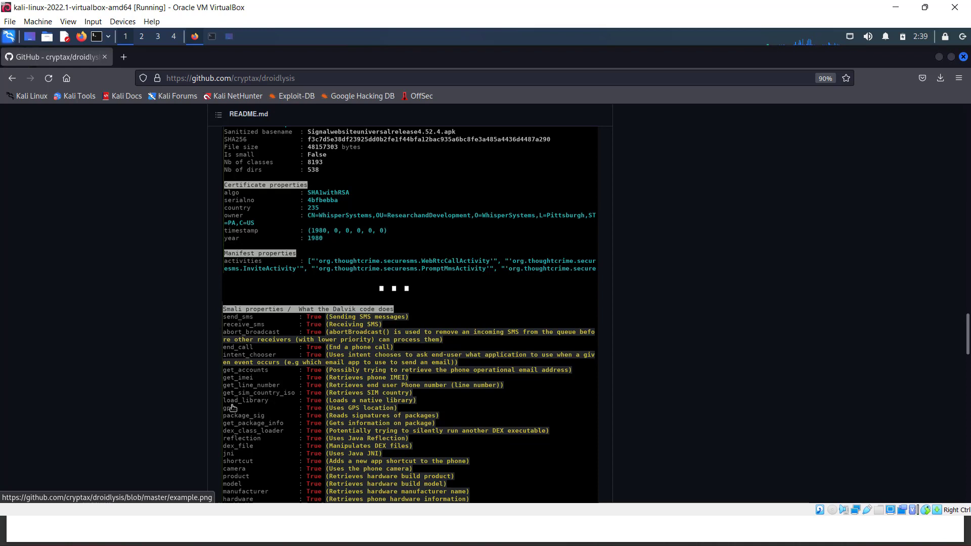
Scroll to the README's Options section and open a terminal in the droidlysis folder.
{"action": "scroll", "scroll_direction": "down", "scroll_amount": 3}
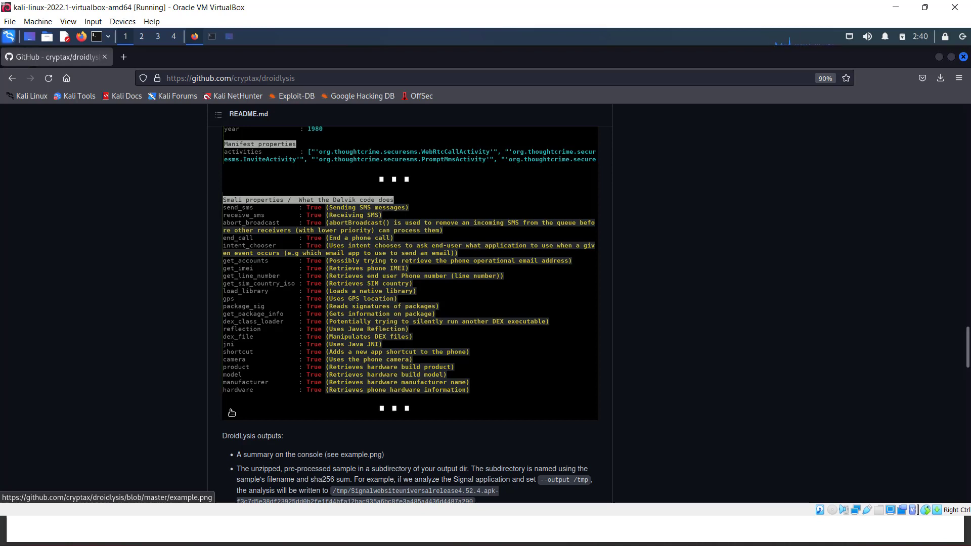
{"action": "scroll", "scroll_direction": "down", "scroll_amount": 3}
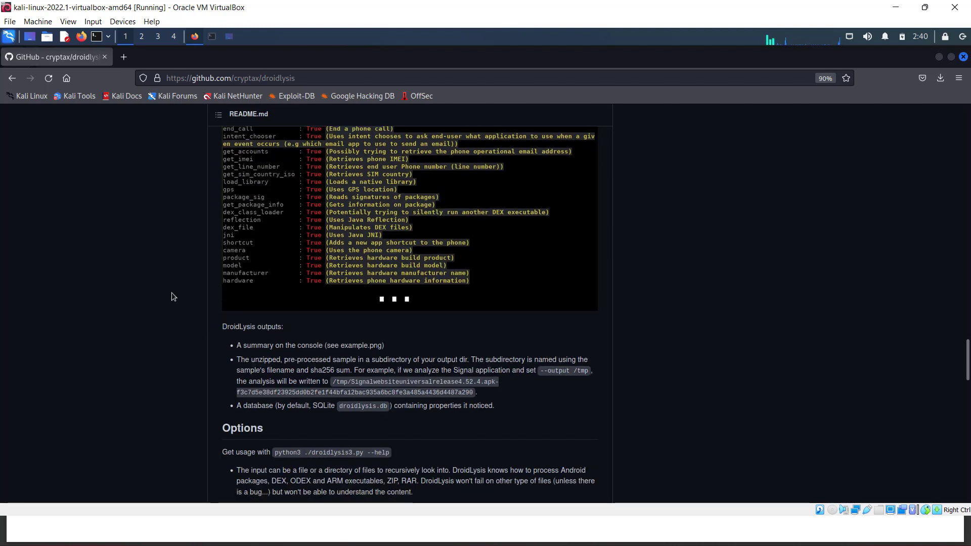
{"action": "mouse_move", "coordinate": [177, 290]}
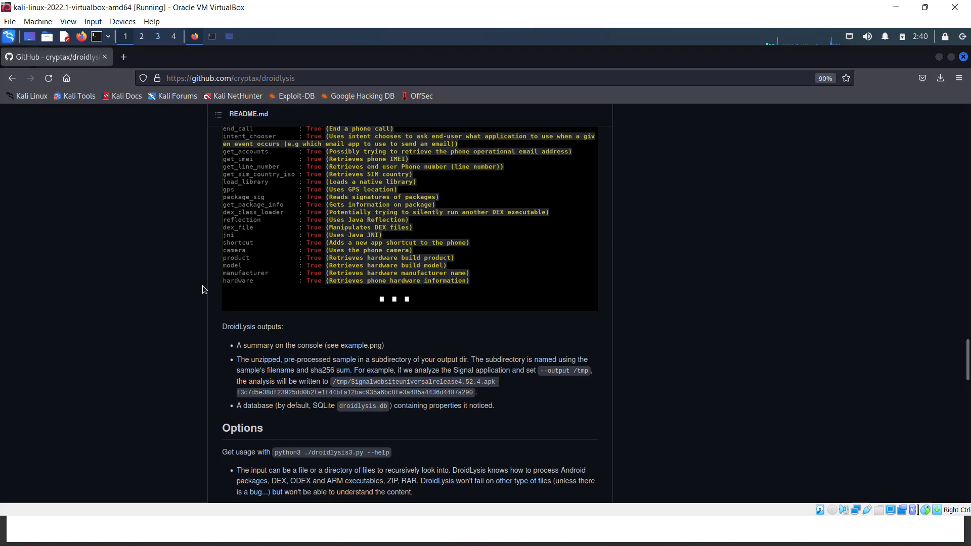
{"action": "scroll", "scroll_direction": "down", "scroll_amount": 3}
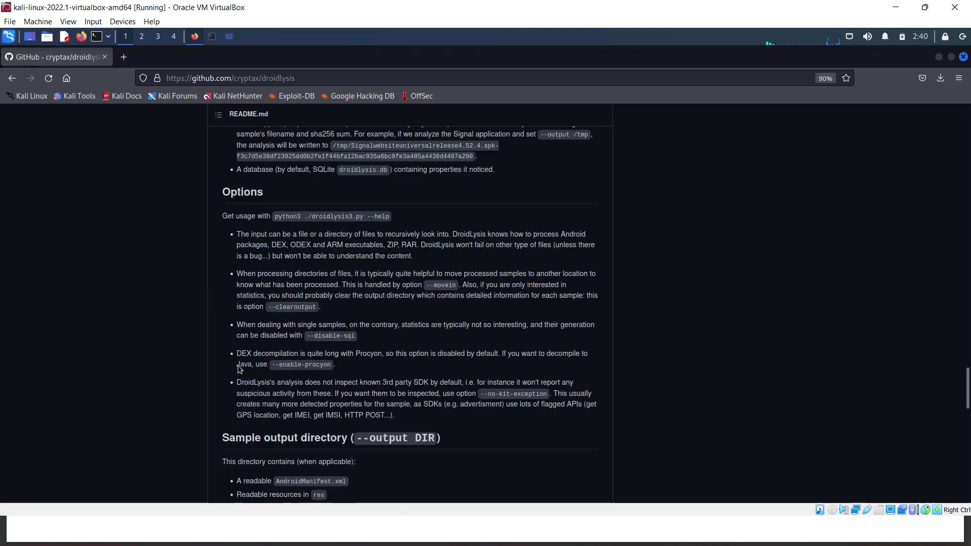
{"action": "left_click", "coordinate": [212, 36]}
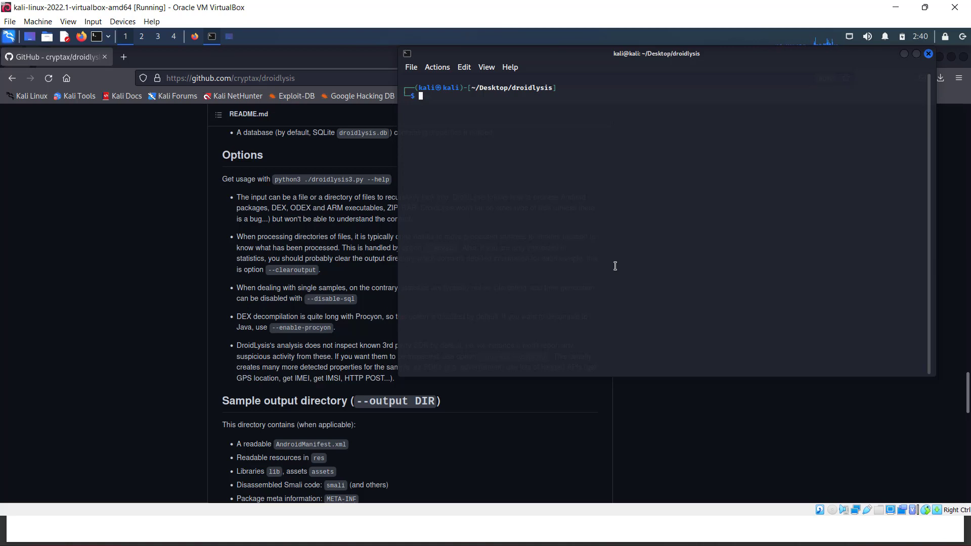
In a second terminal tab, list the Desktop test APK samples, then return to droidlysis.
{"action": "left_click", "coordinate": [437, 67]}
{"action": "type", "text": "ls -la"}
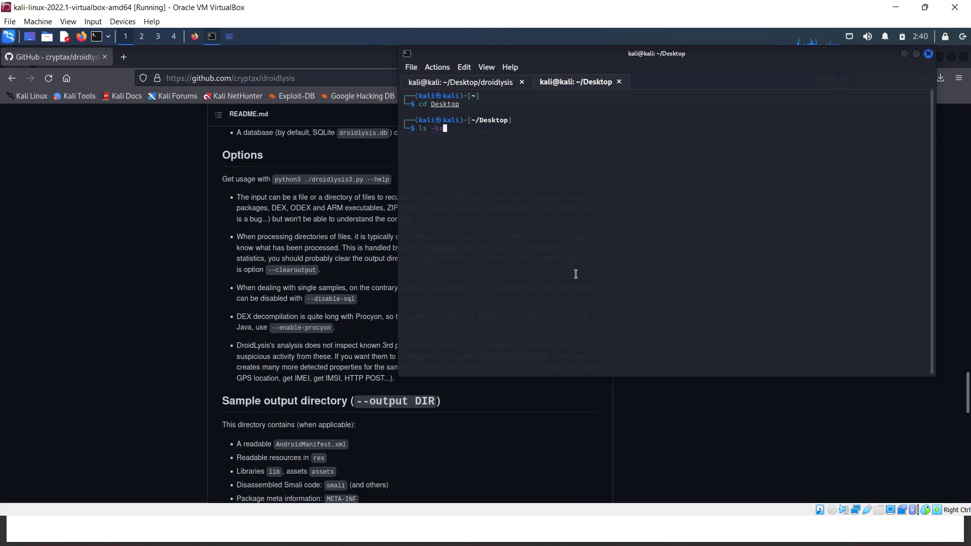
{"action": "type", "text": "| grep -i feed_info"}
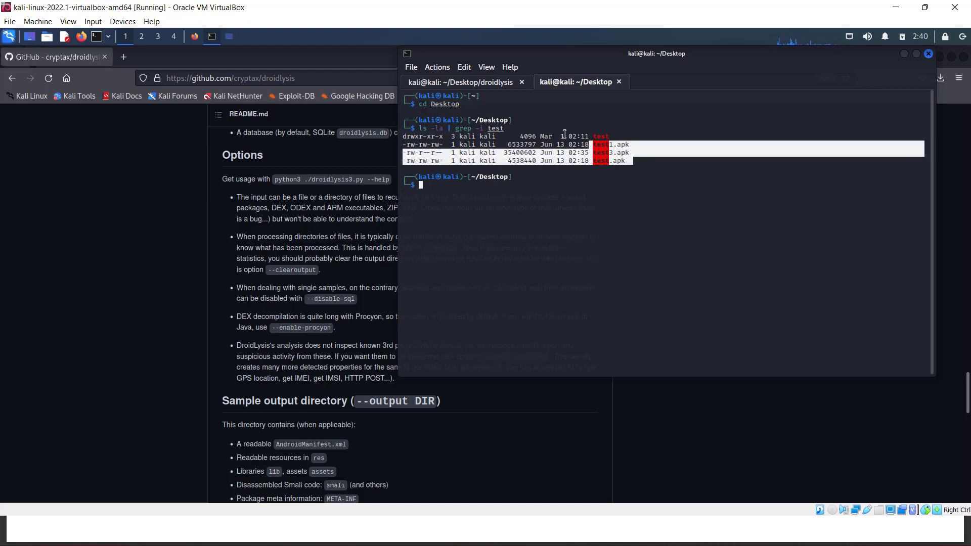
{"action": "left_click", "coordinate": [461, 82]}
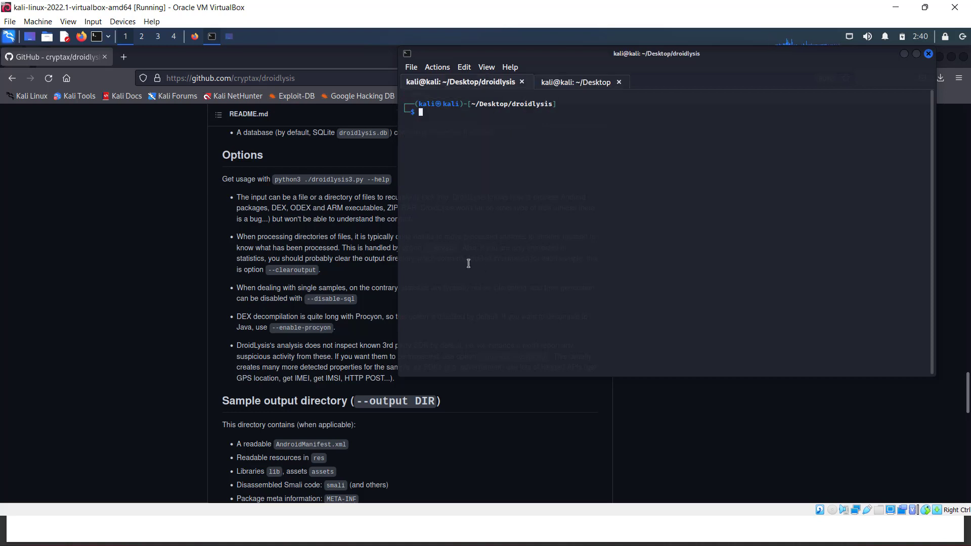
Run droidlysis3.py with --enable-procyon on the sample APK.
{"action": "type", "text": "python3 droidlysis3.py -i /home/kali/Downloads/com.razer.cortex_2022-06-09.apk --enable-procyon"}
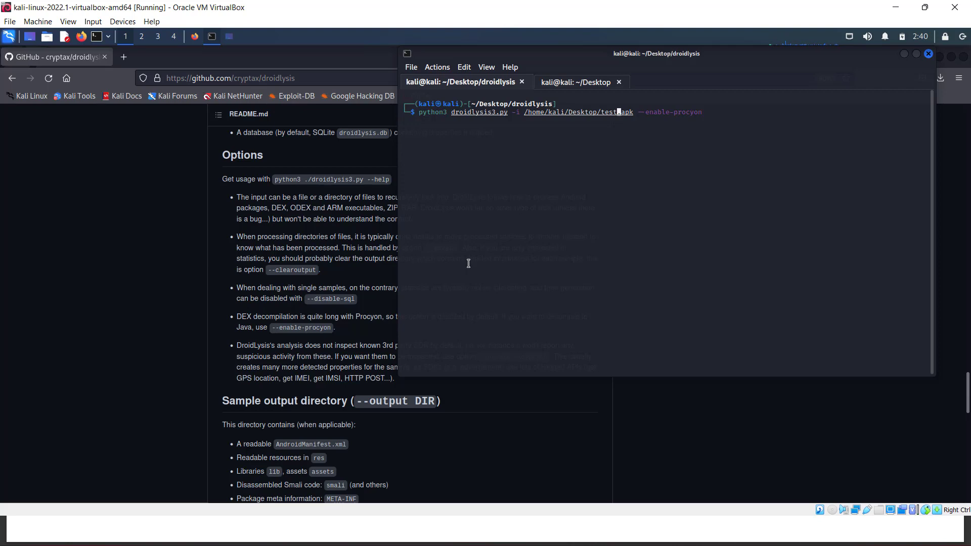
{"action": "key", "text": "Return"}
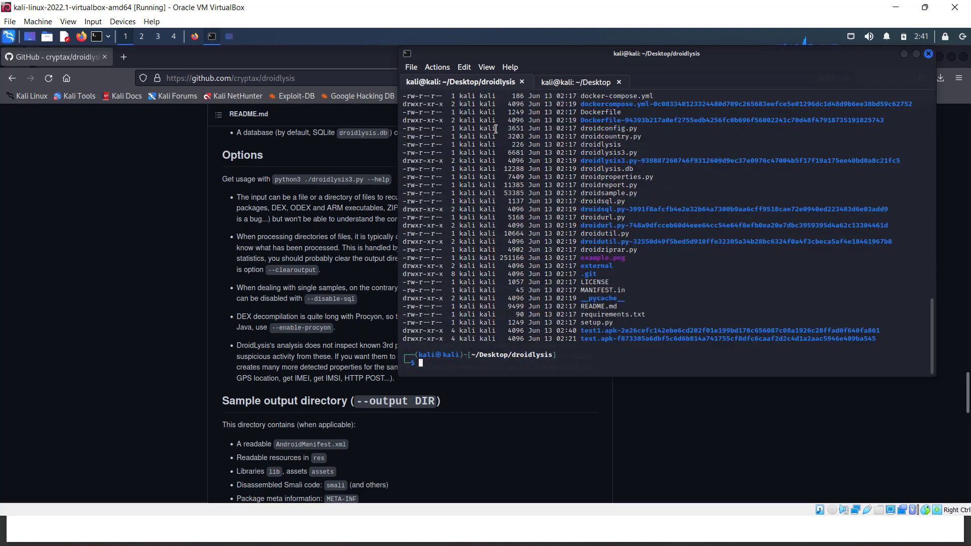
Run droidlysis3.py with --enable-procyon on Desktop test1.apk and select text in the report.
{"action": "type", "text": "python3 droidlysis3.py -i /home/kali/Desktop/test1.apk --enable-procyon"}
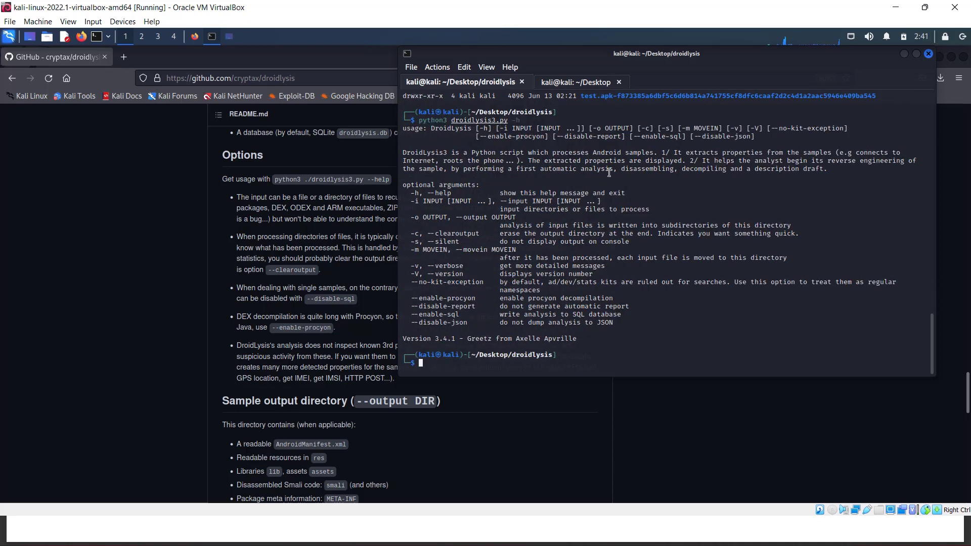
{"action": "mouse_move", "coordinate": [536, 296]}
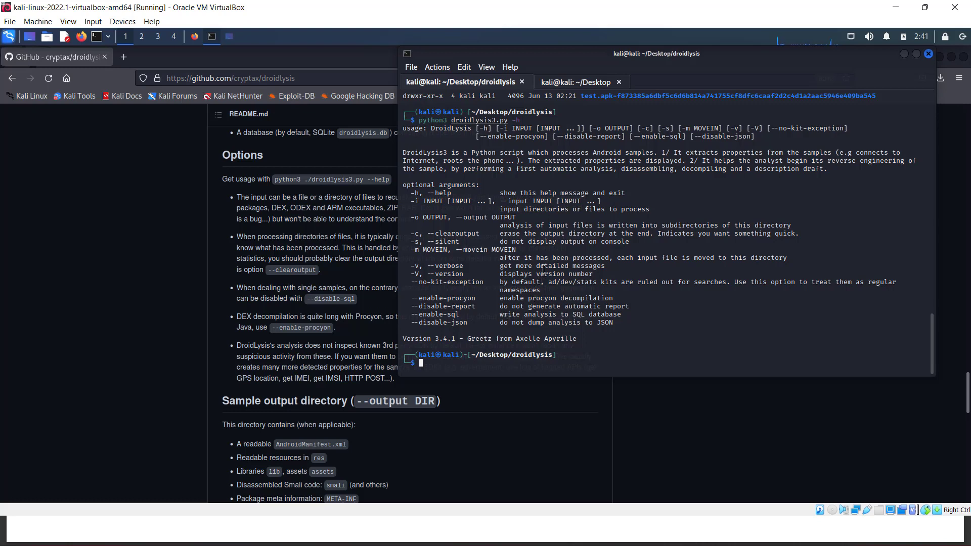
{"action": "double_click", "coordinate": [550, 266]}
{"action": "type", "text": "python3 droidlysis3.py -i /home/kali/Desktop/test1.apk --enable-procyon"}
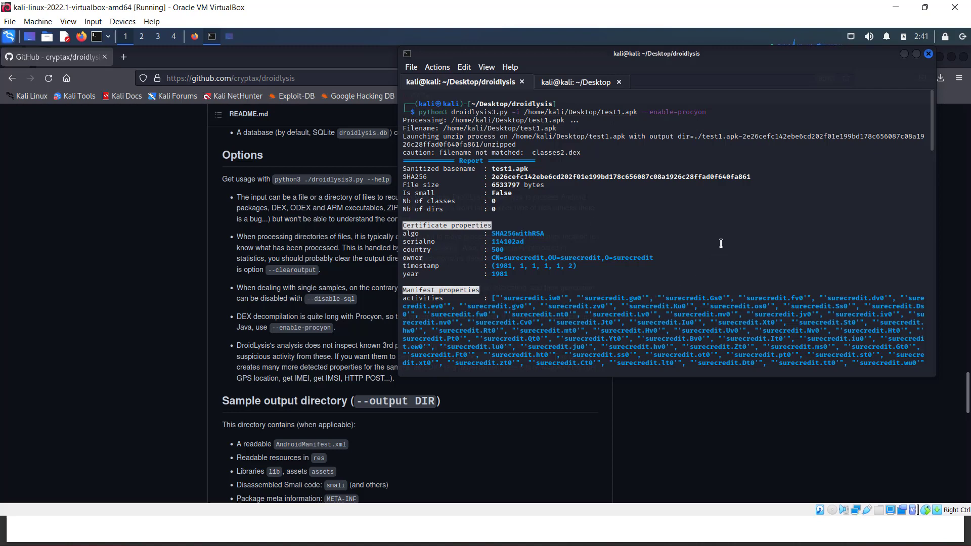
Read the test1.apk report, selecting surecredit.Jt0, then type ls -la and the next analysis command.
{"action": "scroll", "scroll_direction": "down", "scroll_amount": 3}
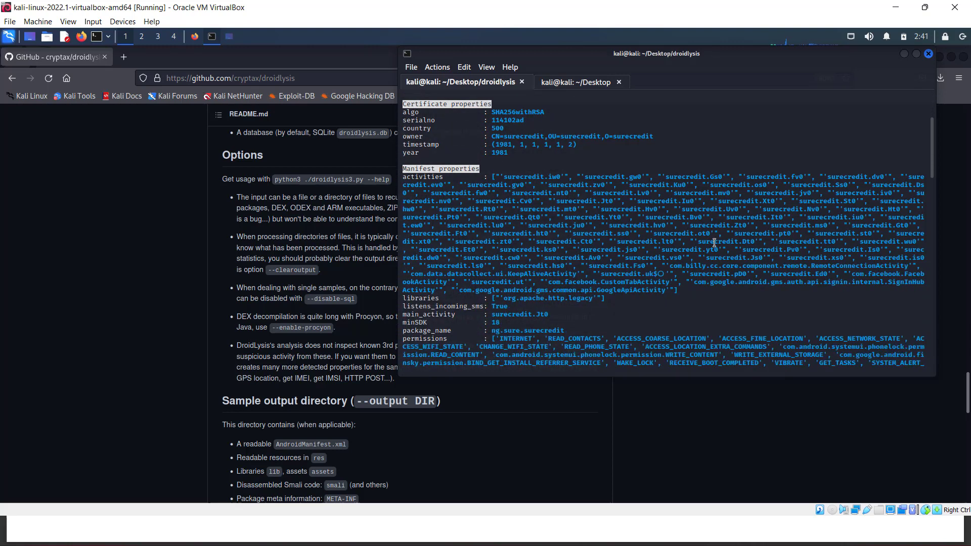
{"action": "double_click", "coordinate": [519, 314]}
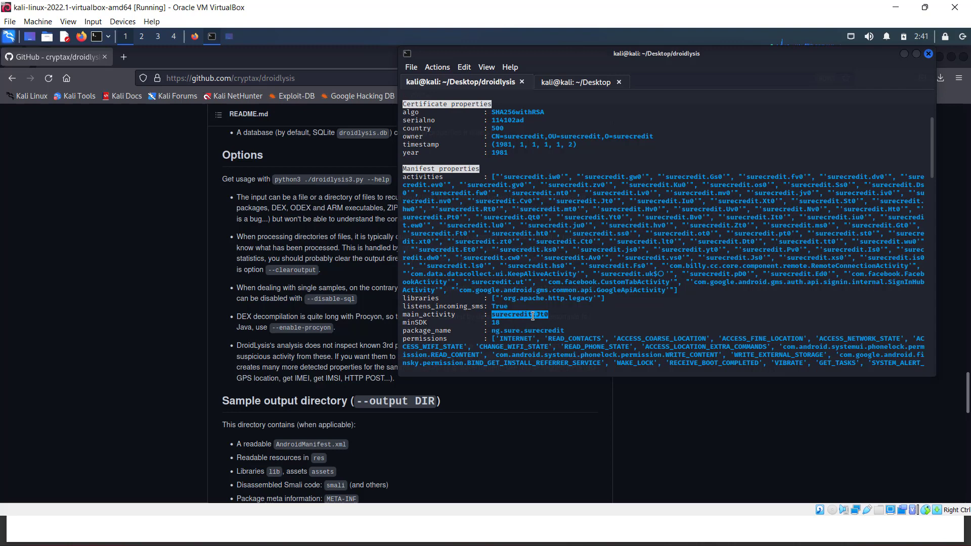
{"action": "scroll", "scroll_direction": "down", "scroll_amount": 3}
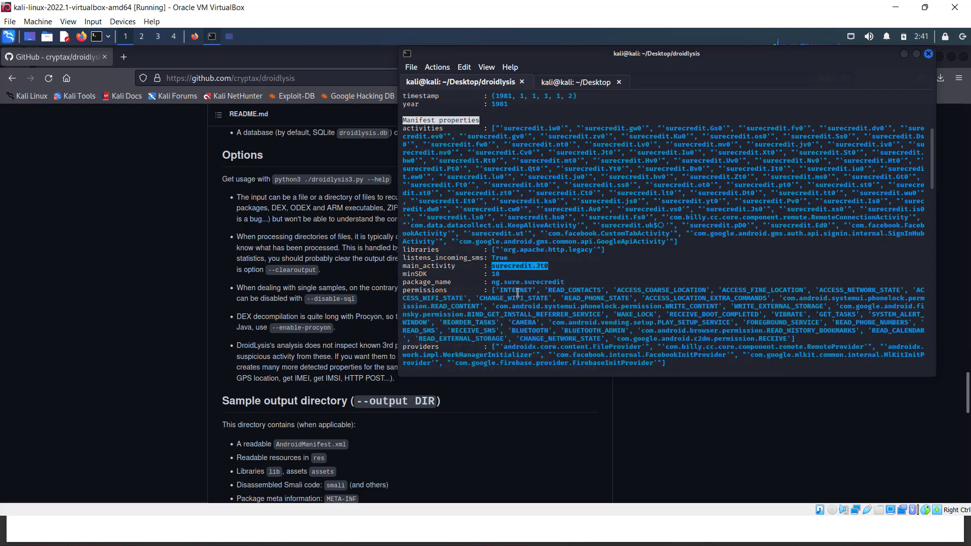
{"action": "scroll", "scroll_direction": "down", "scroll_amount": 3}
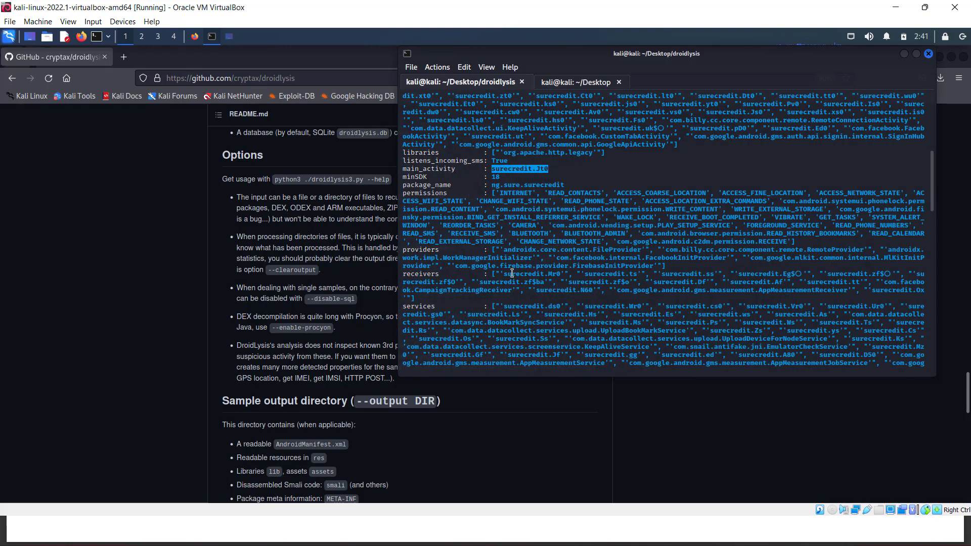
{"action": "scroll", "scroll_direction": "down", "scroll_amount": 3}
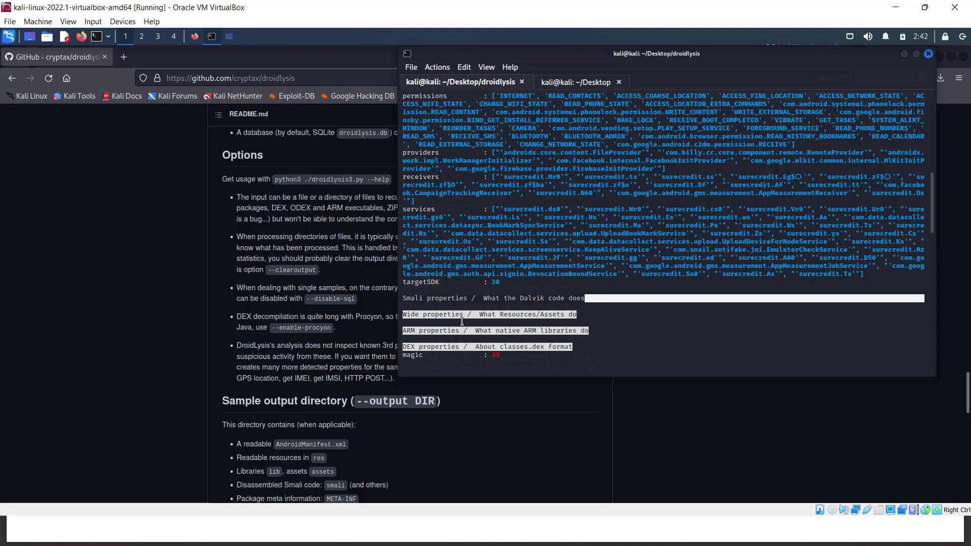
{"action": "type", "text": "ls -la"}
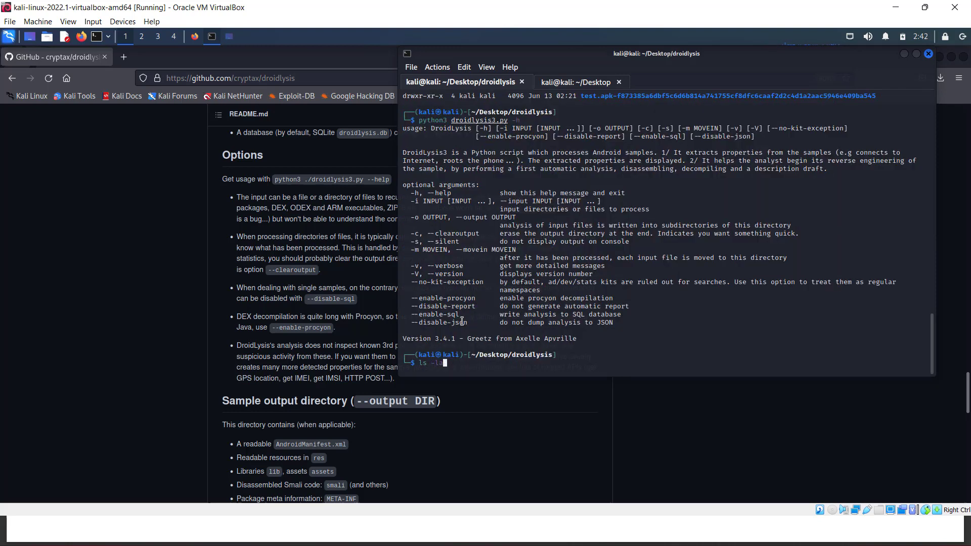
{"action": "type", "text": "python3 droidlysis3.py -i /home/kali/Desktop/test1.apk --enable-procyon"}
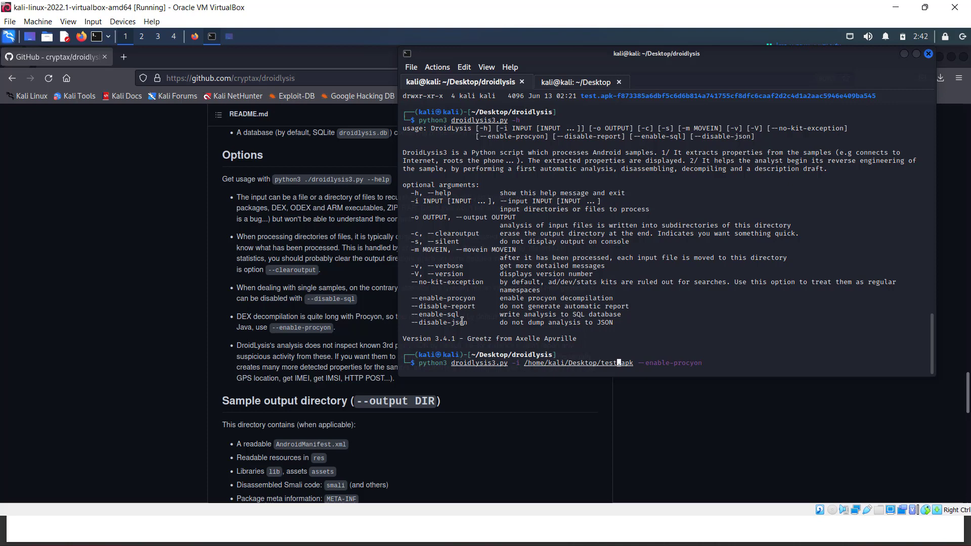
Run the Procyon-enabled test.apk analysis and scroll through its permissions and GPS findings.
{"action": "key", "text": "Return"}
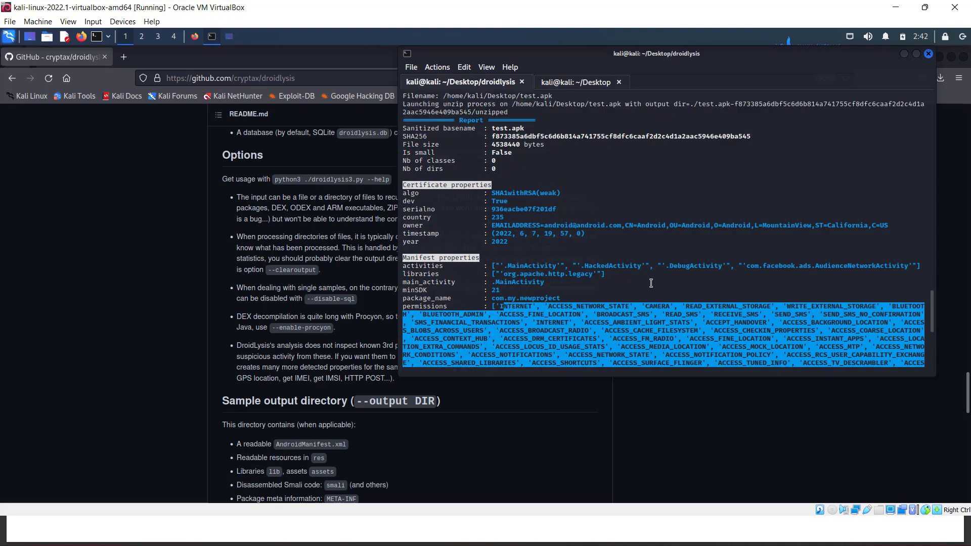
{"action": "key", "text": "Return"}
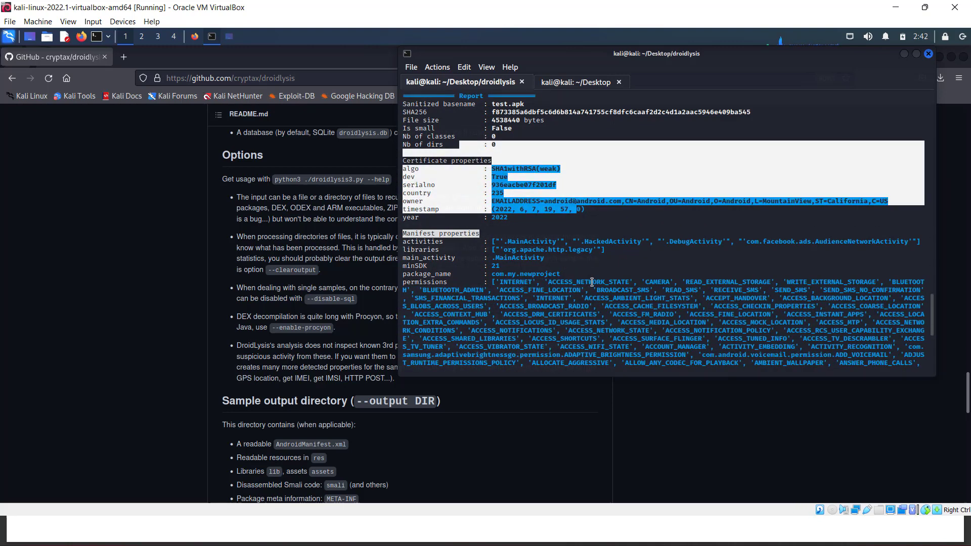
{"action": "scroll", "scroll_direction": "down", "scroll_amount": 3}
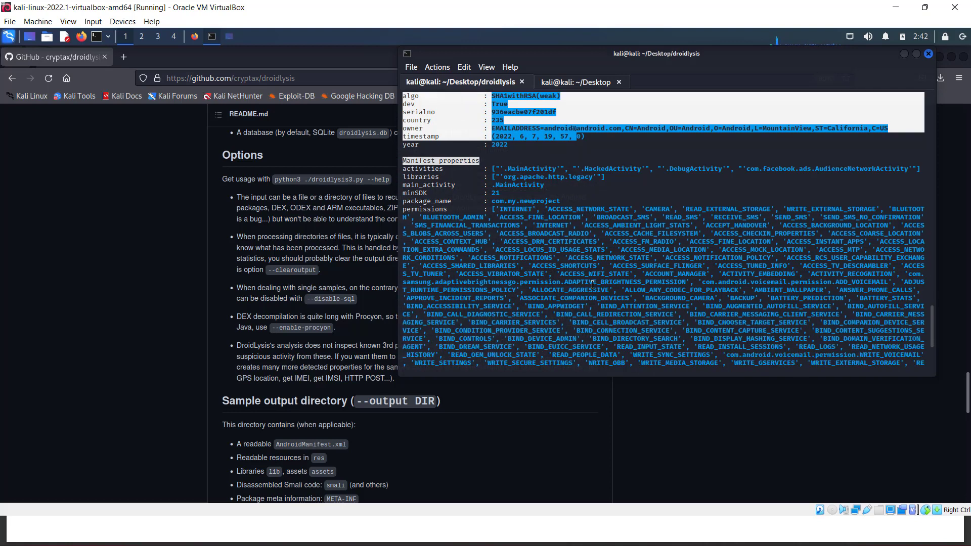
{"action": "scroll", "scroll_direction": "down", "scroll_amount": 3}
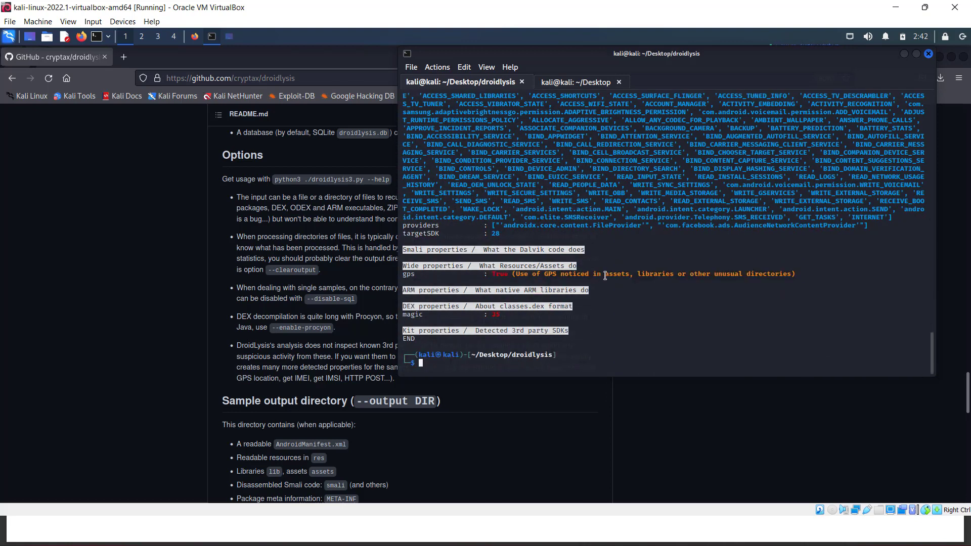
Analyse another sample APK and highlight the mms and play_services properties in its report.
{"action": "type", "text": "python3 droidlysis3.py -i /home/kali/Desktop/test.apk --enable-procyon"}
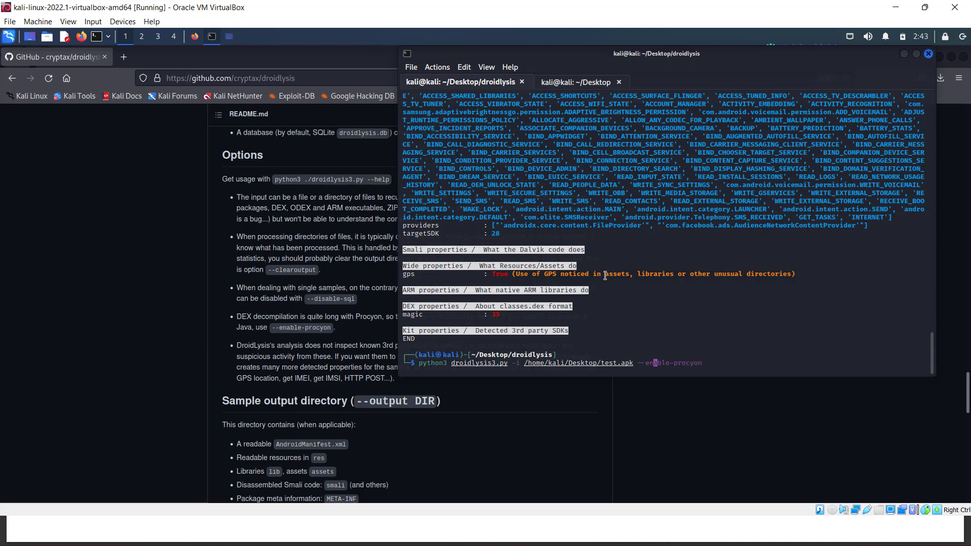
{"action": "type", "text": "3"}
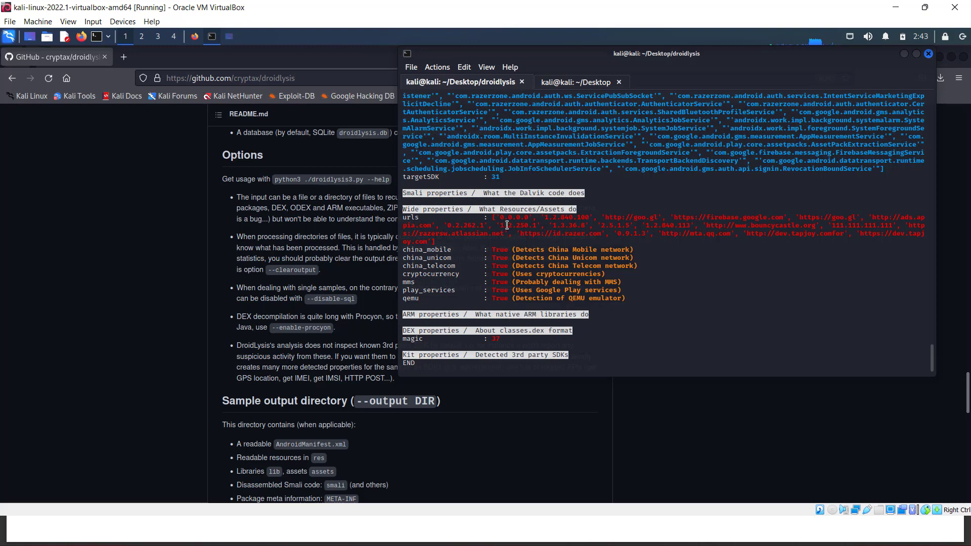
{"action": "double_click", "coordinate": [568, 226]}
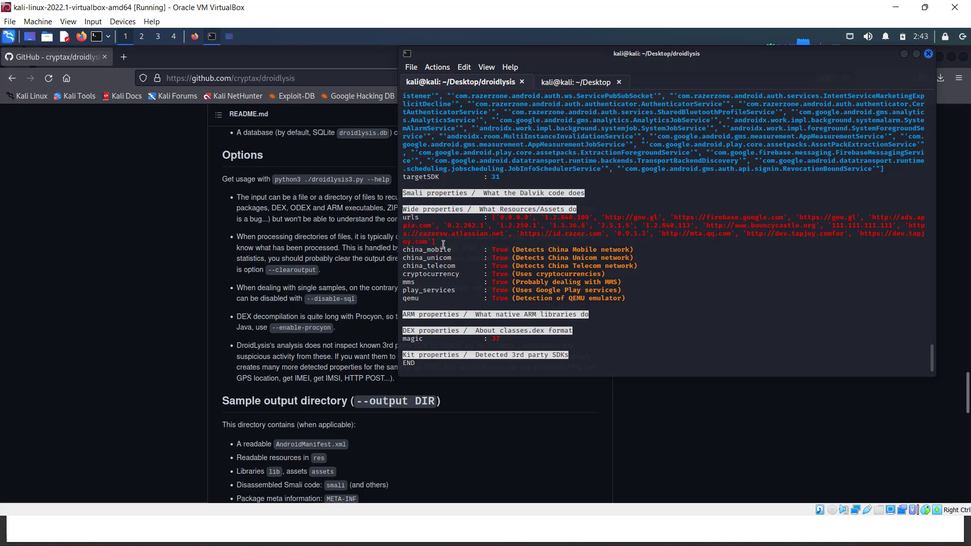
{"action": "double_click", "coordinate": [426, 250]}
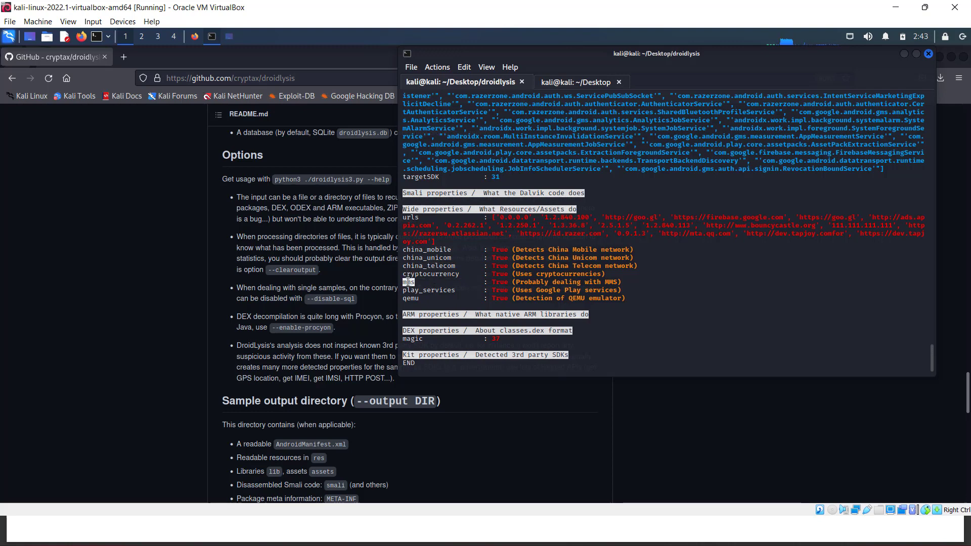
{"action": "left_click", "coordinate": [429, 290]}
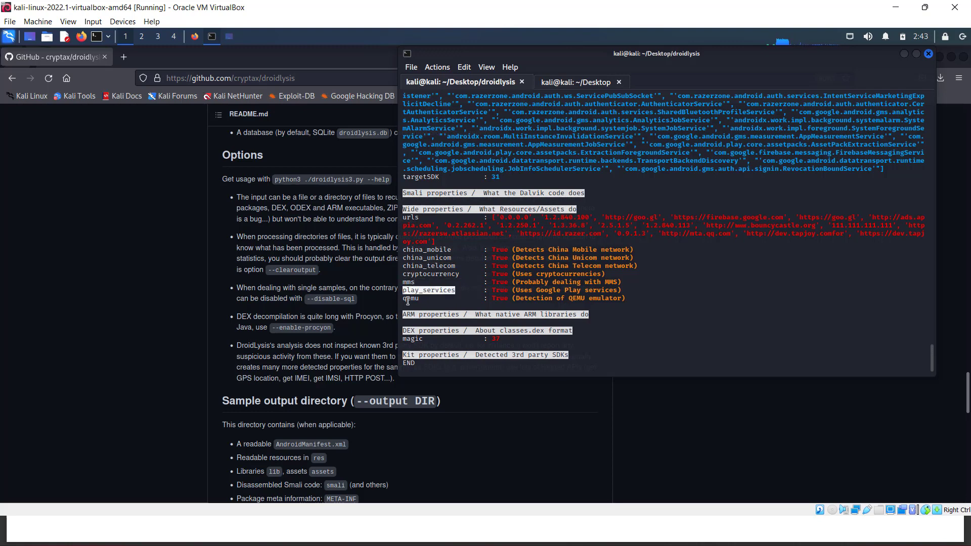
{"action": "mouse_move", "coordinate": [487, 330]}
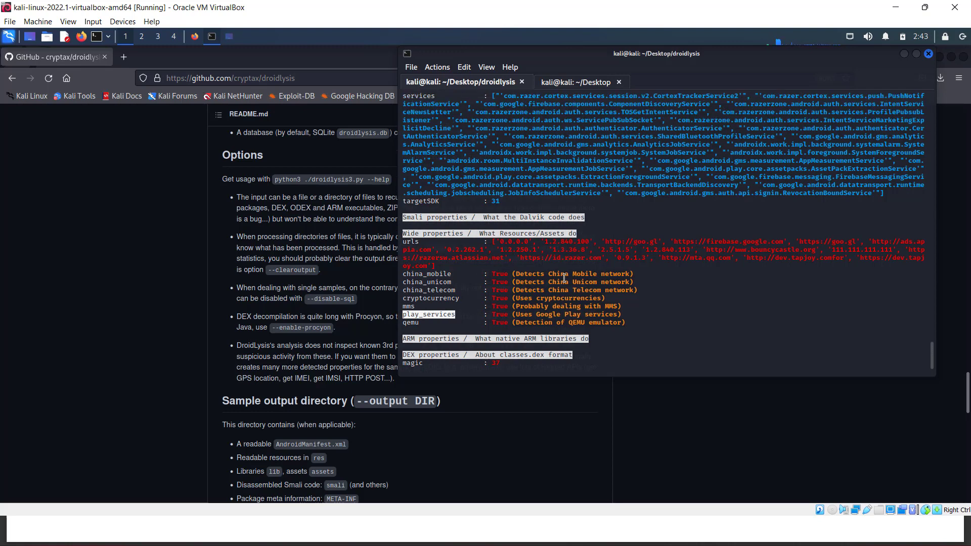
Scroll the providers, receivers and services output, then minimise the terminal.
{"action": "scroll", "scroll_direction": "down", "scroll_amount": 3}
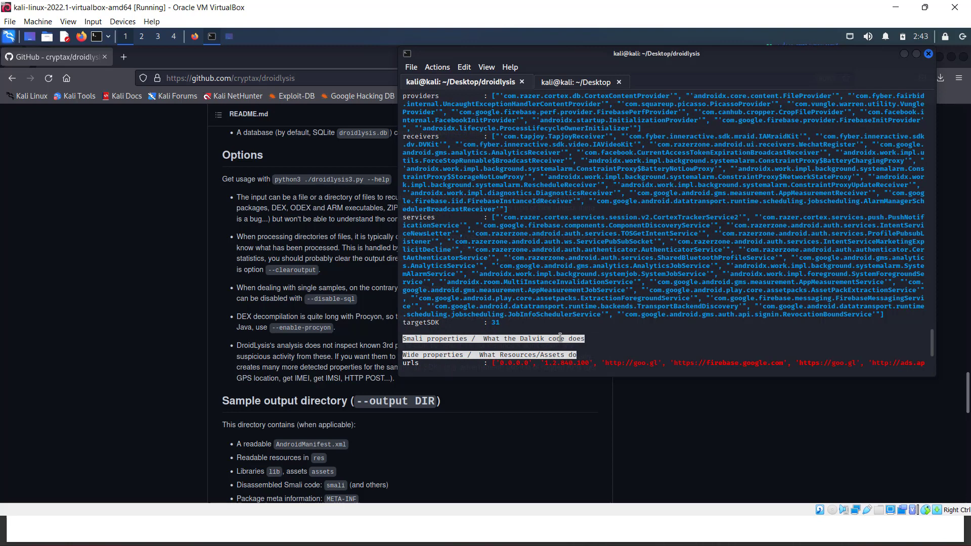
{"action": "mouse_move", "coordinate": [565, 318]}
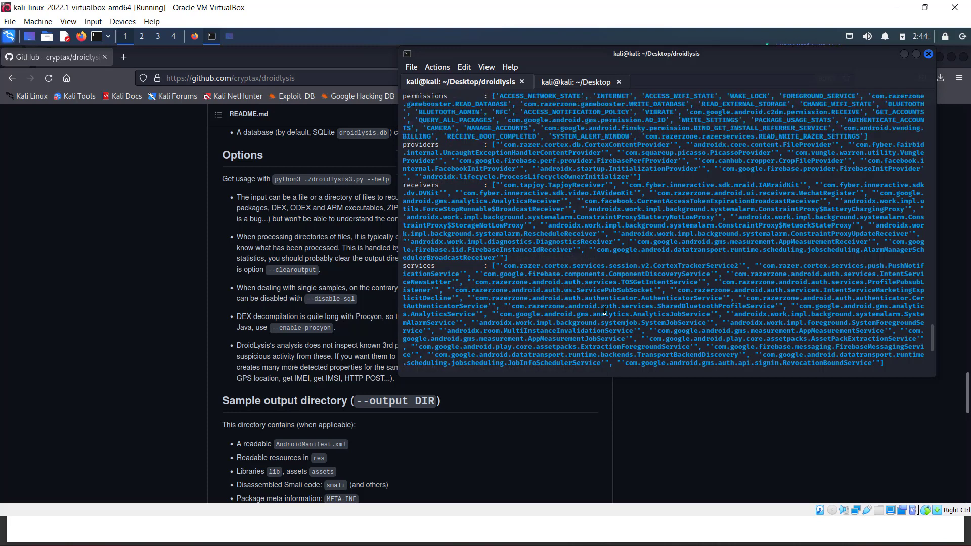
{"action": "scroll", "scroll_direction": "down", "scroll_amount": 3}
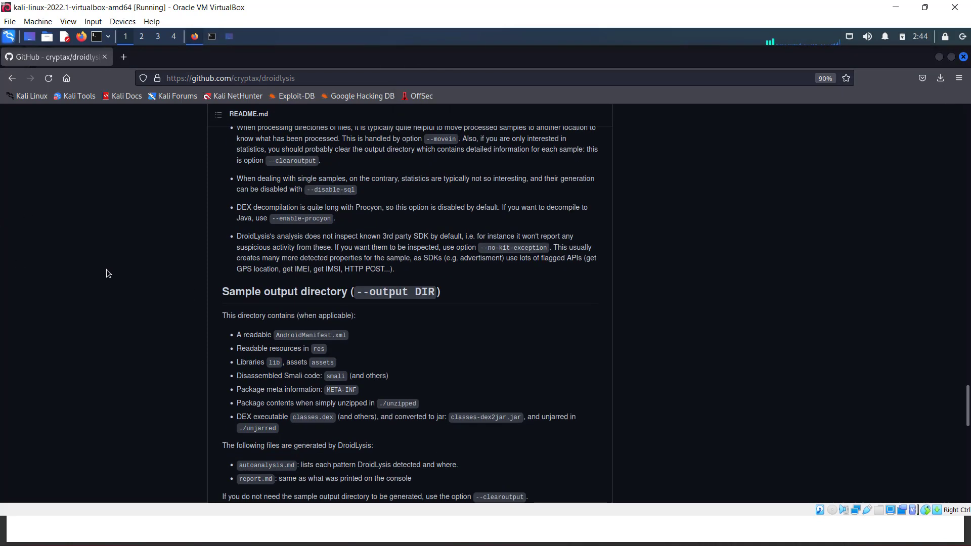
Scroll the DroidLysis README from Options and Usage down to the To do list, Updates and footer.
{"action": "scroll", "scroll_direction": "up", "scroll_amount": 3}
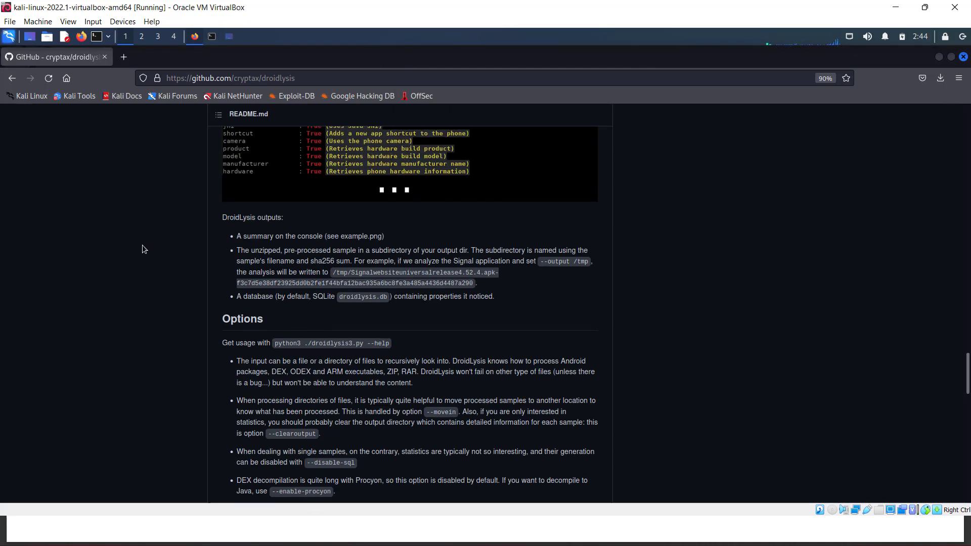
{"action": "scroll", "scroll_direction": "down", "scroll_amount": 3}
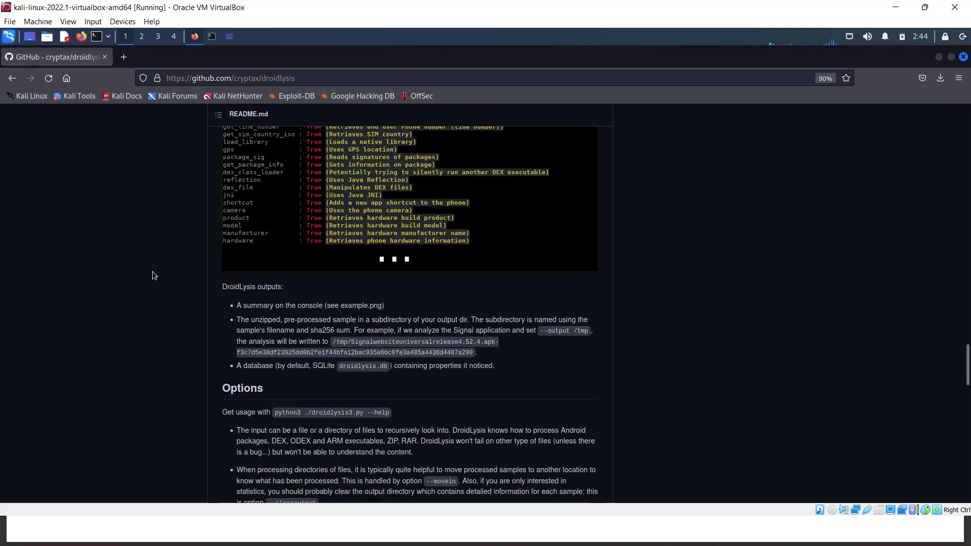
{"action": "scroll", "scroll_direction": "down", "scroll_amount": 3}
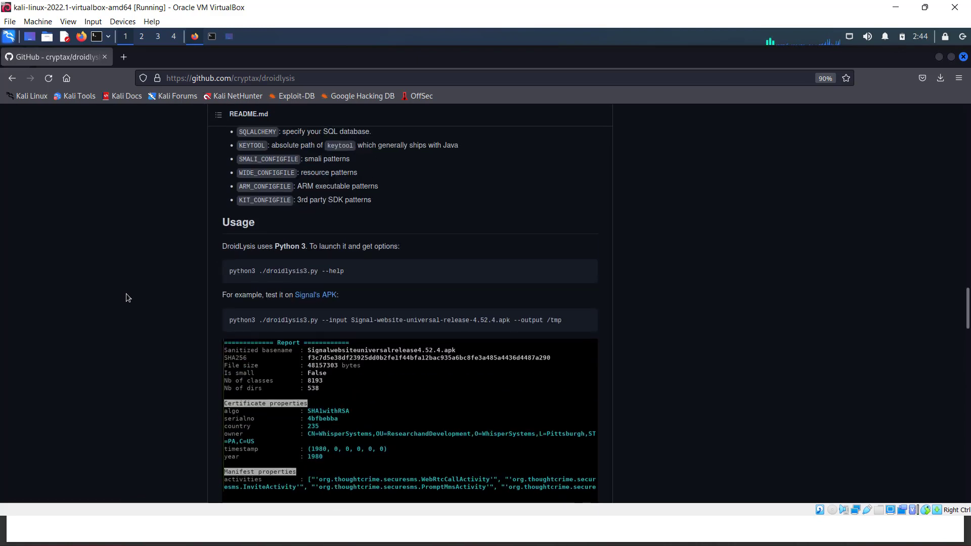
{"action": "mouse_move", "coordinate": [132, 291]}
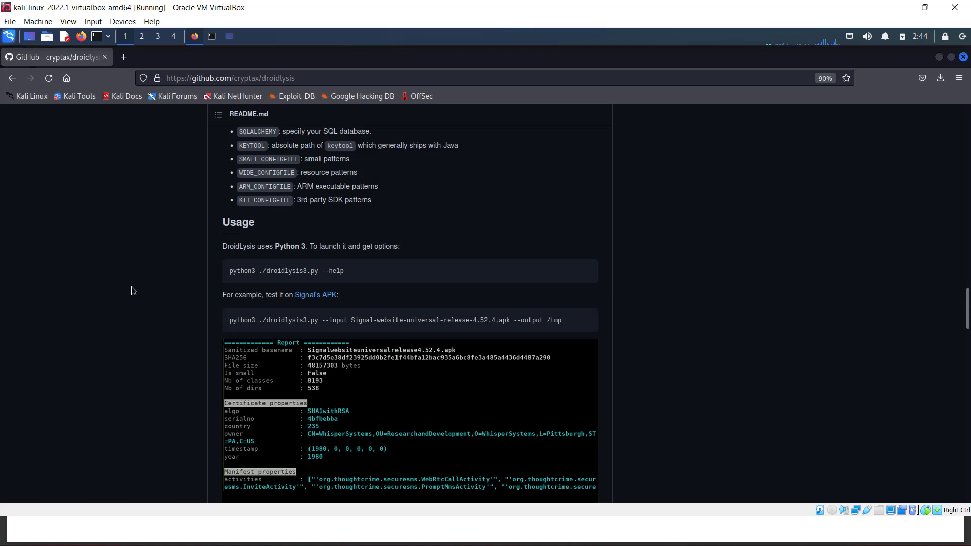
{"action": "scroll", "scroll_direction": "up", "scroll_amount": 3}
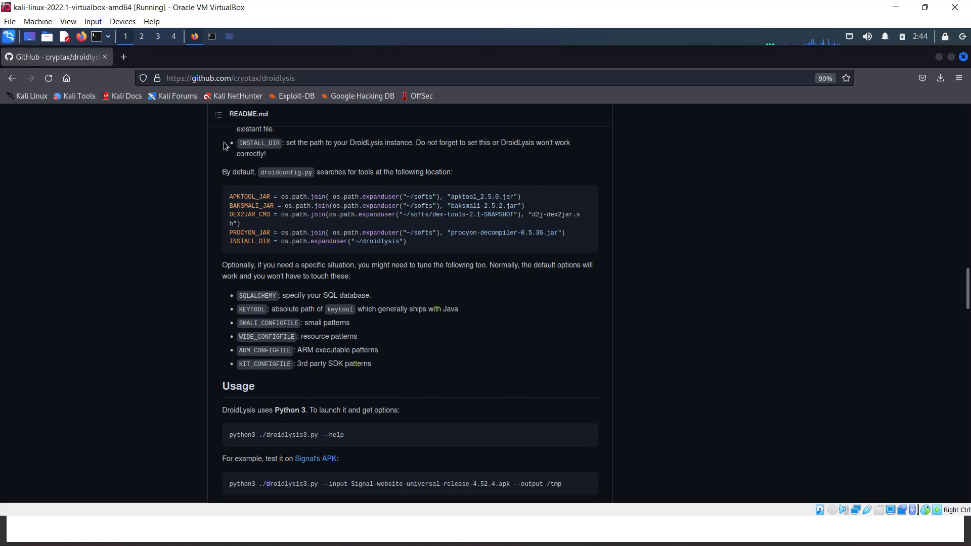
{"action": "mouse_move", "coordinate": [218, 155]}
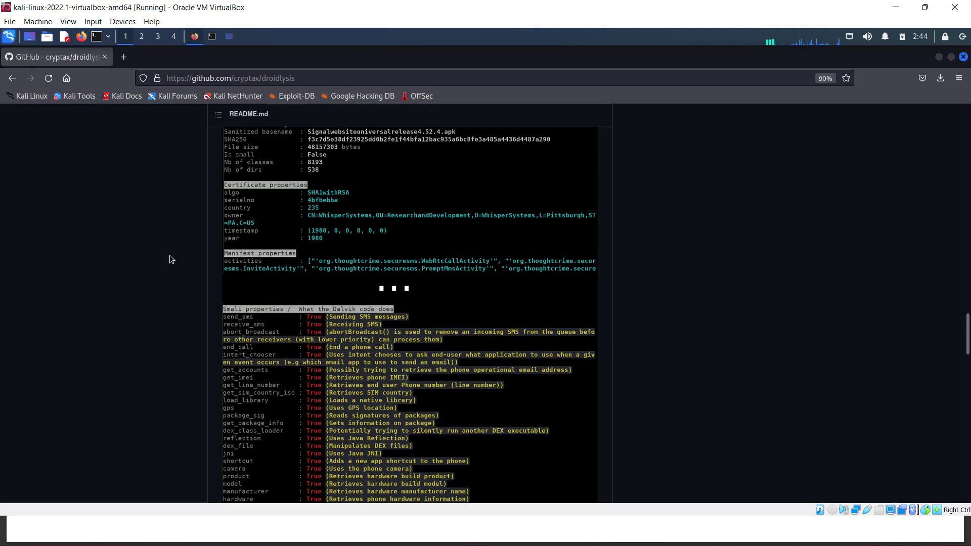
{"action": "scroll", "scroll_direction": "down", "scroll_amount": 3}
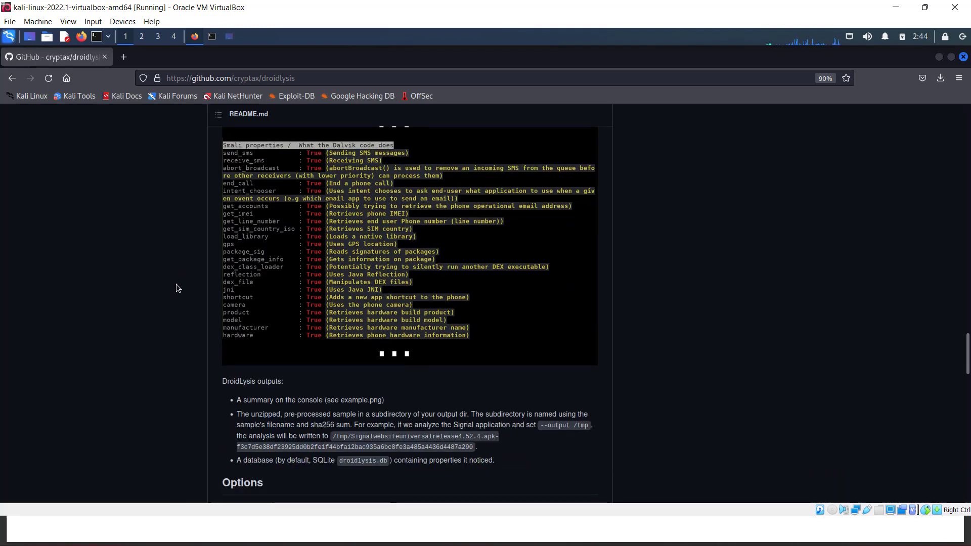
{"action": "scroll", "scroll_direction": "down", "scroll_amount": 3}
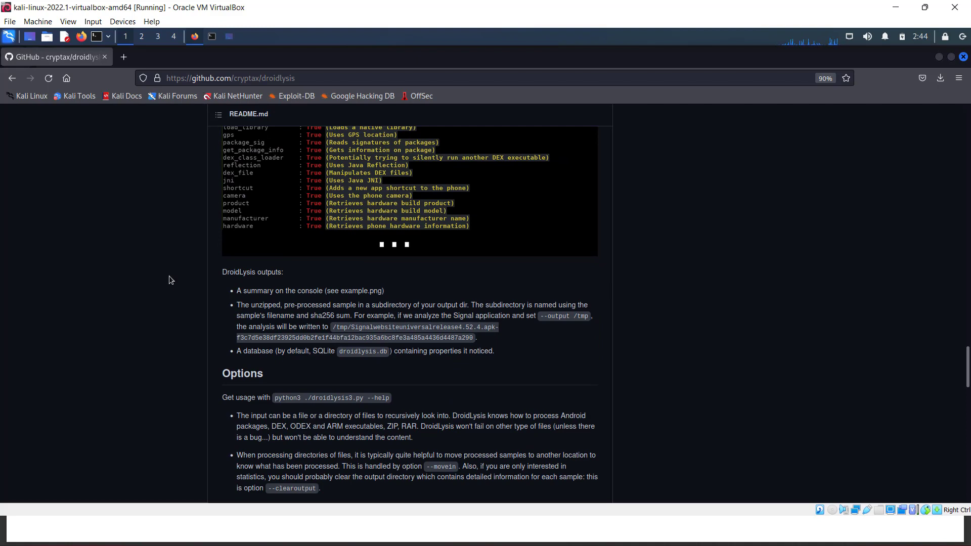
{"action": "scroll", "scroll_direction": "down", "scroll_amount": 3}
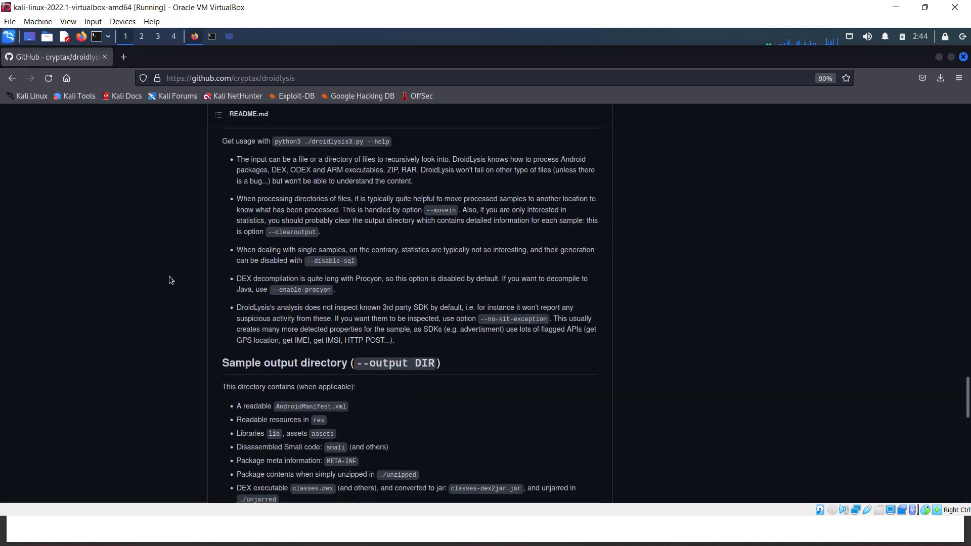
{"action": "scroll", "scroll_direction": "down", "scroll_amount": 3}
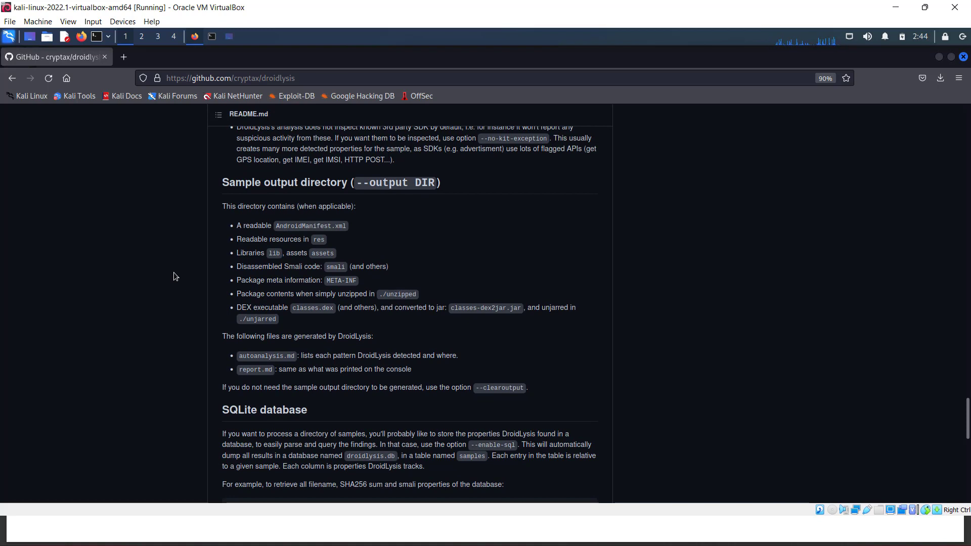
{"action": "scroll", "scroll_direction": "down", "scroll_amount": 3}
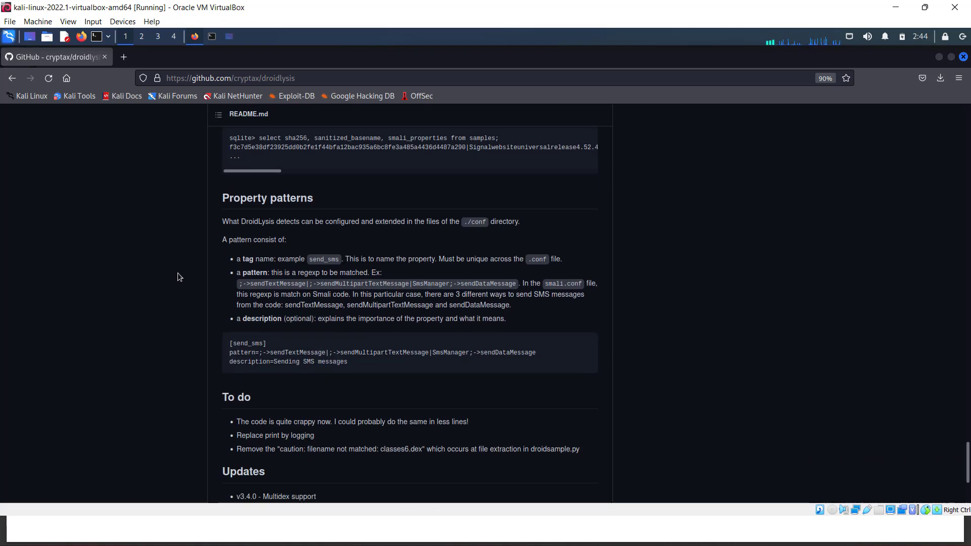
{"action": "scroll", "scroll_direction": "down", "scroll_amount": 3}
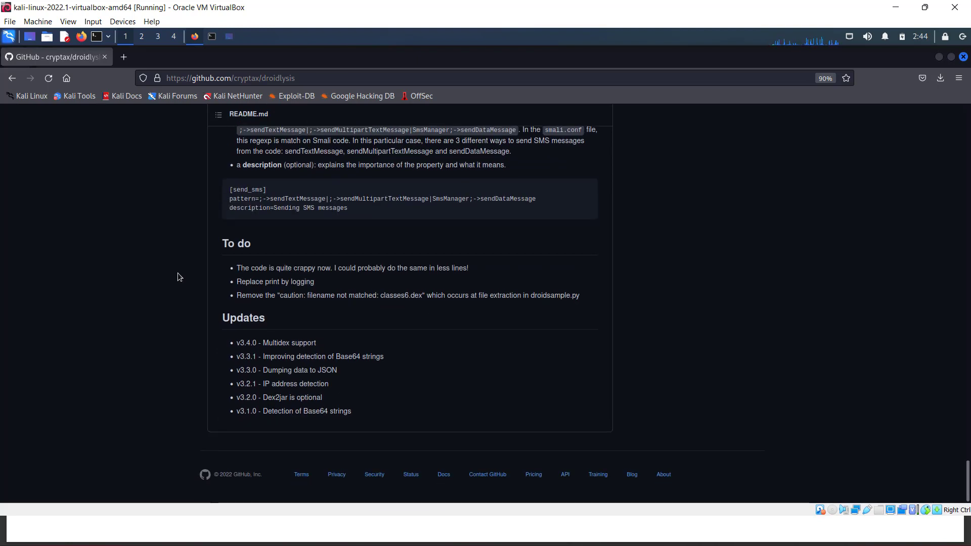